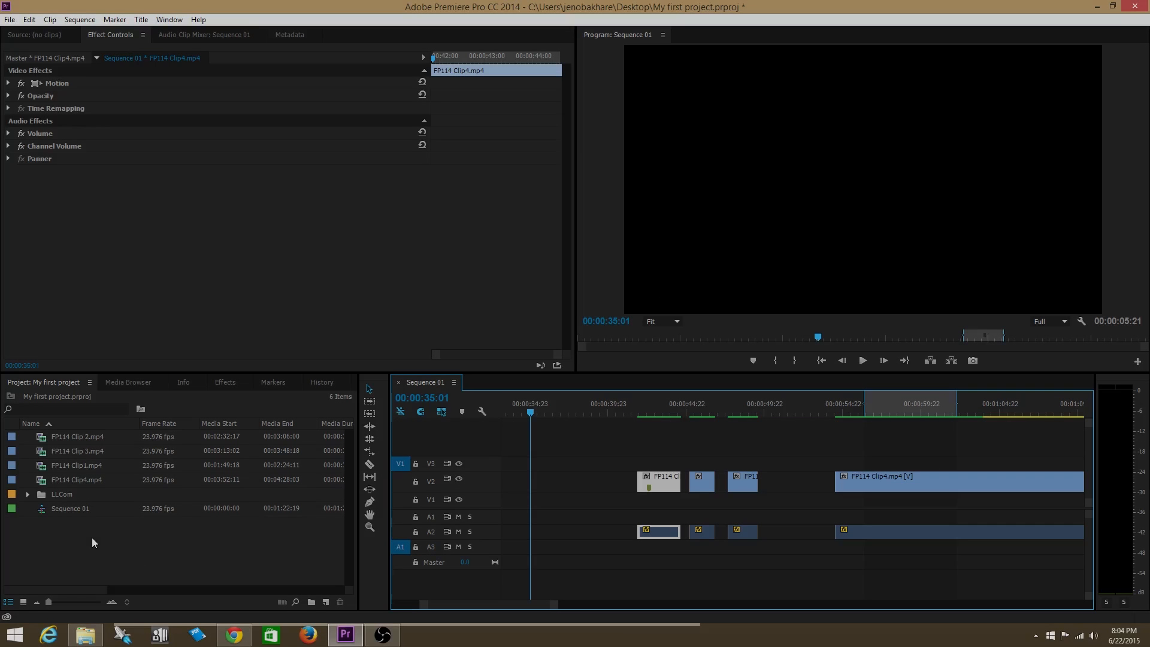
# - Start a new title item from the Project panel's New Item menu
pyautogui.rightClick(99, 543)
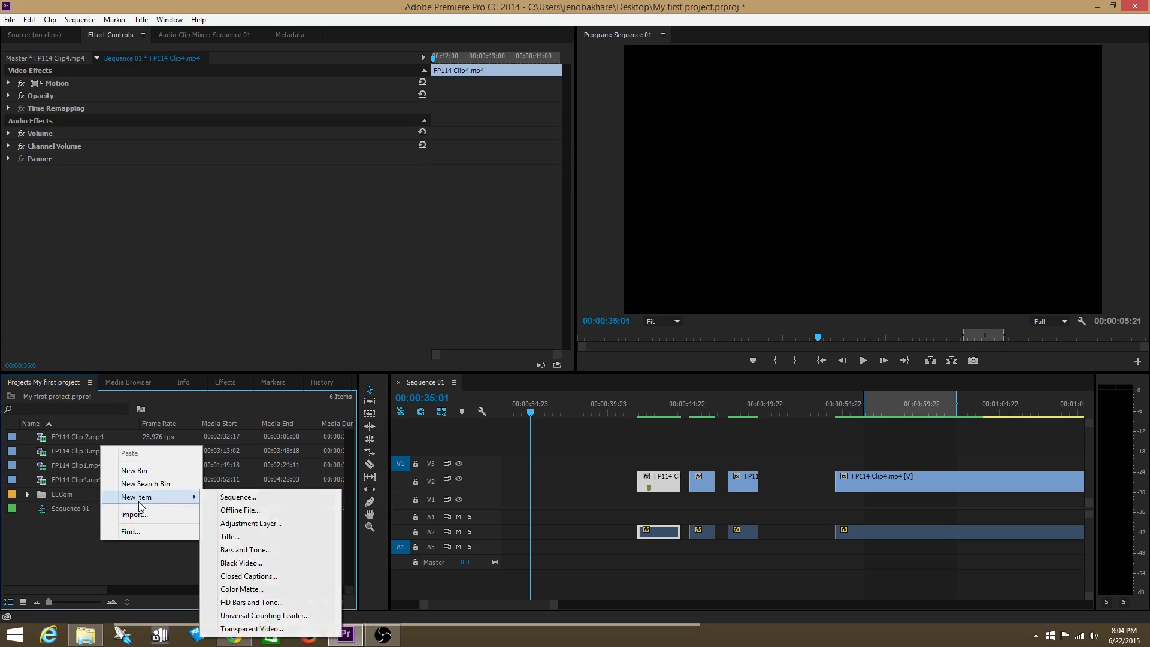
pyautogui.moveTo(183, 498)
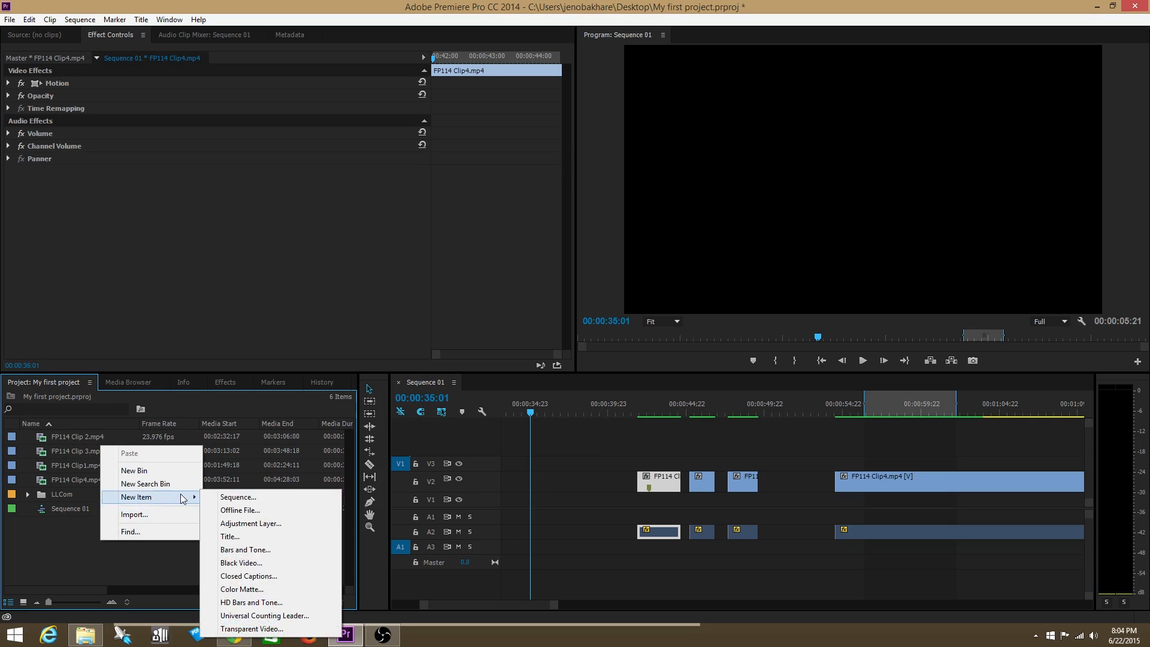
pyautogui.moveTo(231, 537)
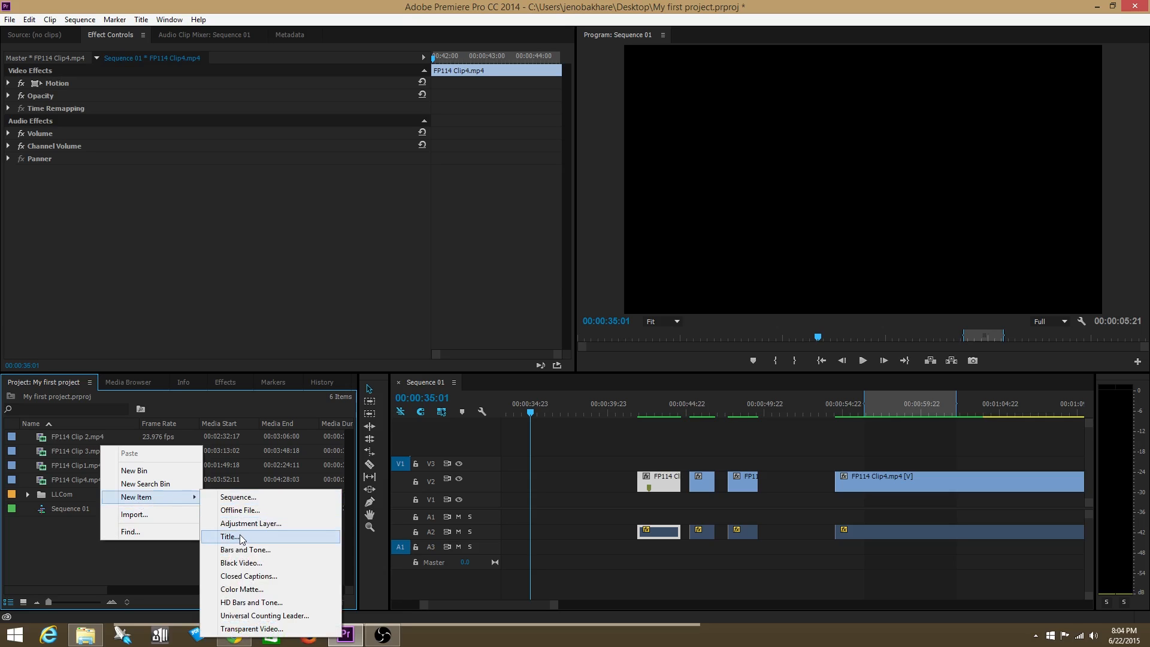
pyautogui.click(228, 536)
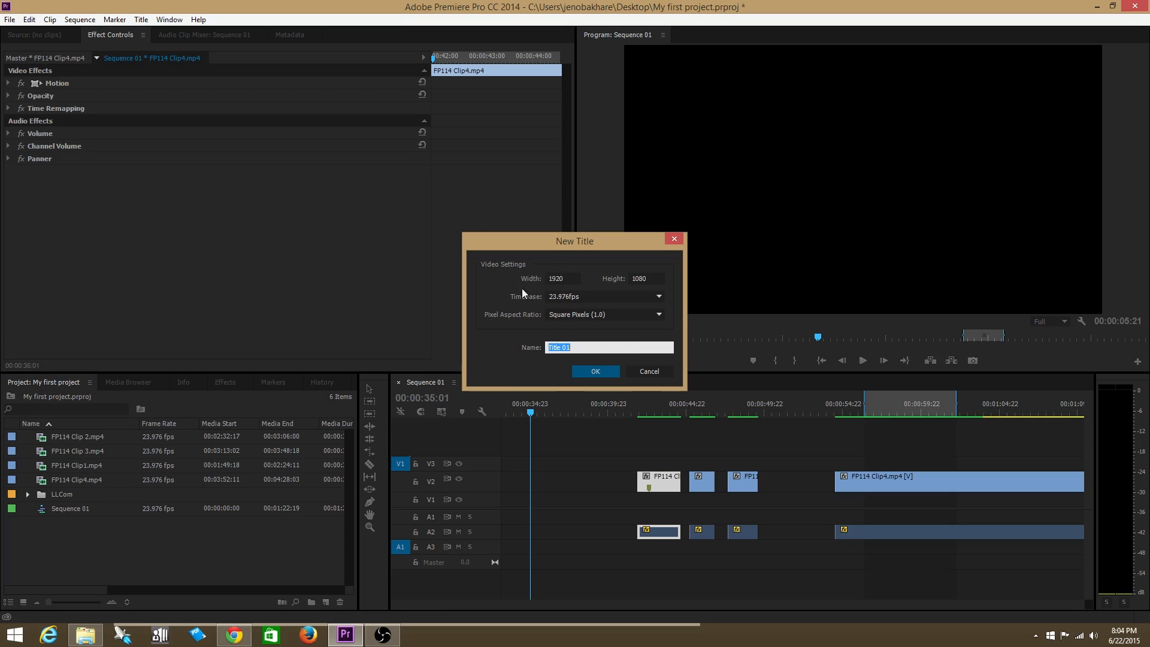
pyautogui.moveTo(534, 276)
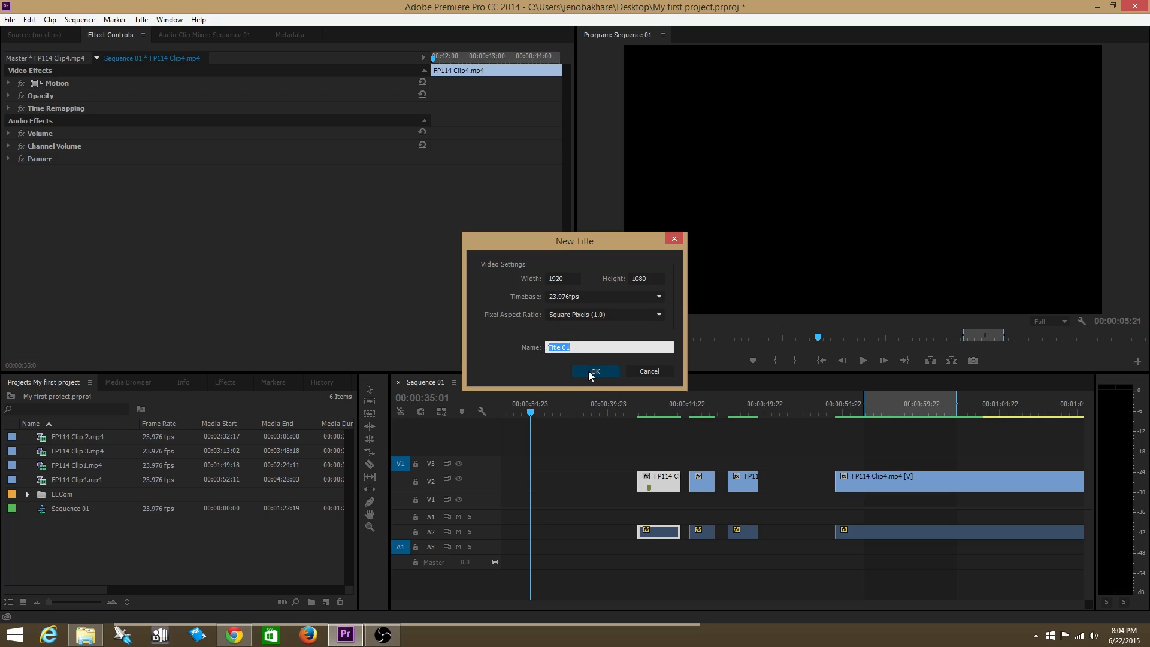
# - Confirm the default 1920×1080, 23.976 fps settings for Title 01
pyautogui.click(594, 371)
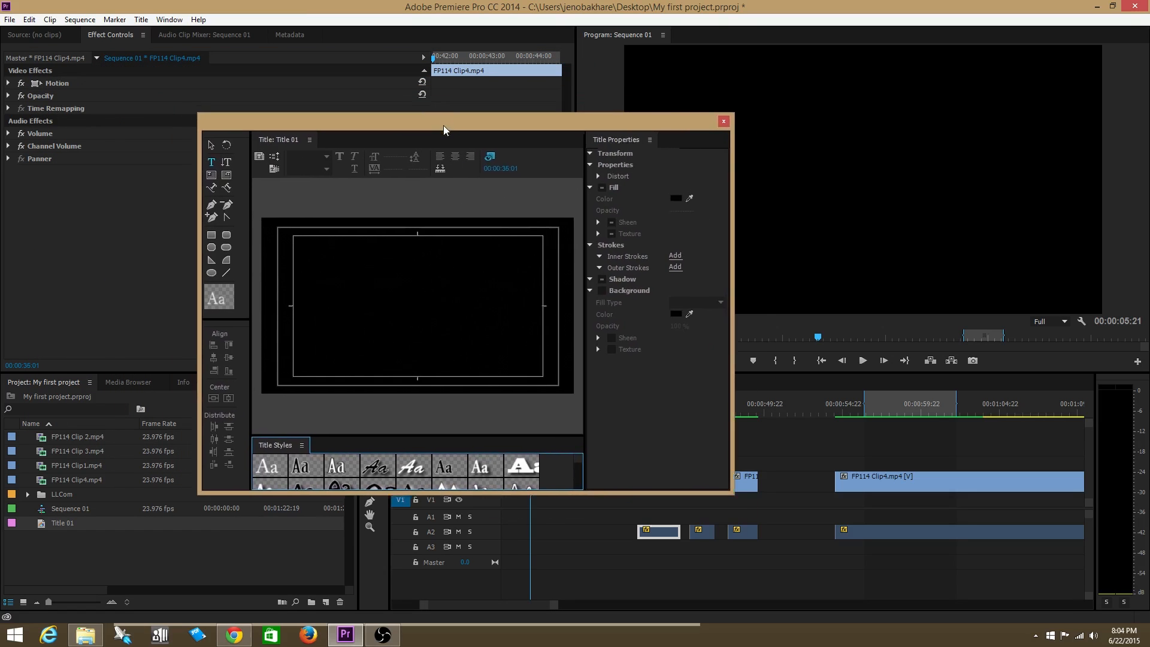
# - Start a text box near the title's top-left and enter 'Hello'
pyautogui.moveTo(443, 120); pyautogui.dragTo(493, 159)
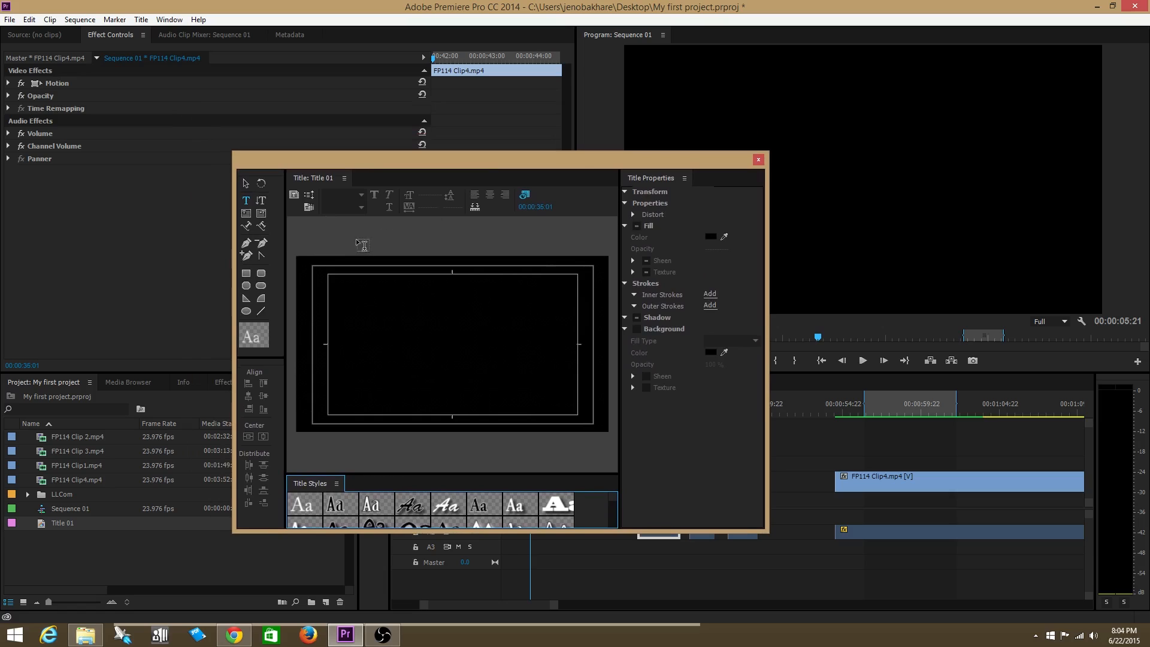
pyautogui.click(247, 200)
pyautogui.write('Hello')
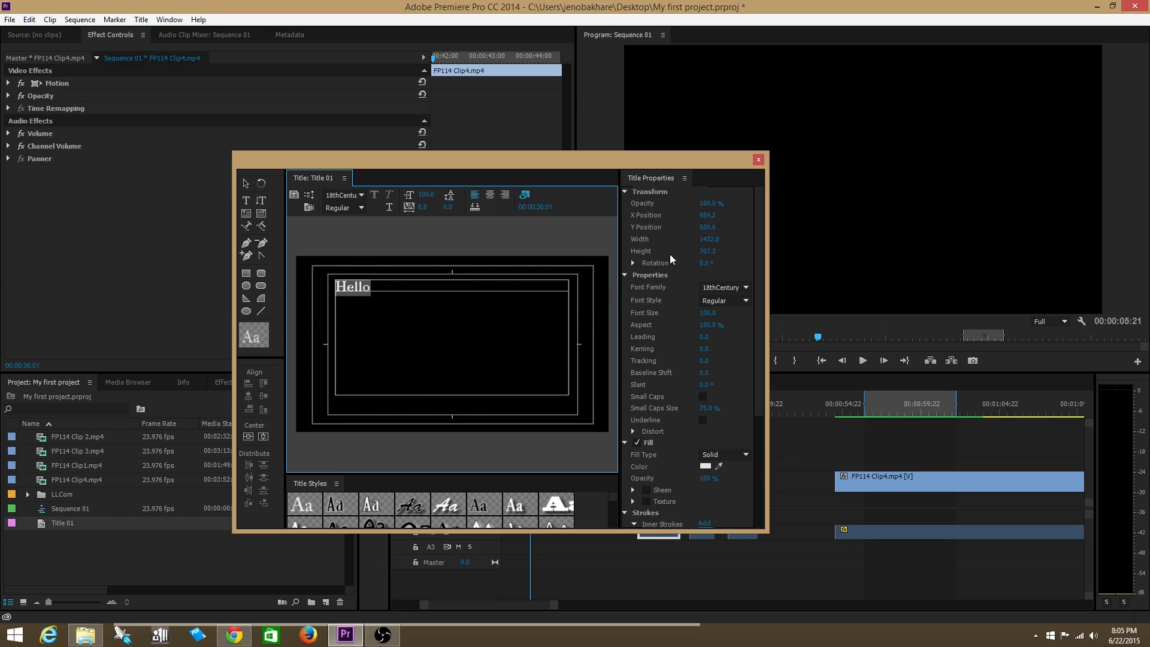
pyautogui.moveTo(590, 267)
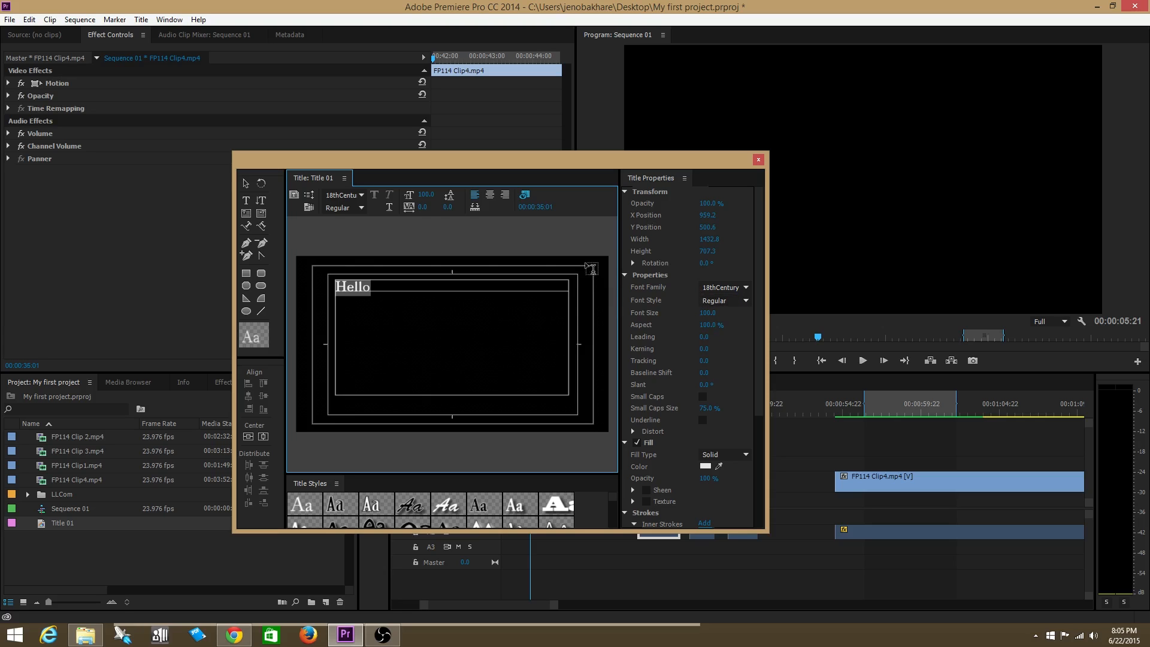
pyautogui.moveTo(446, 212)
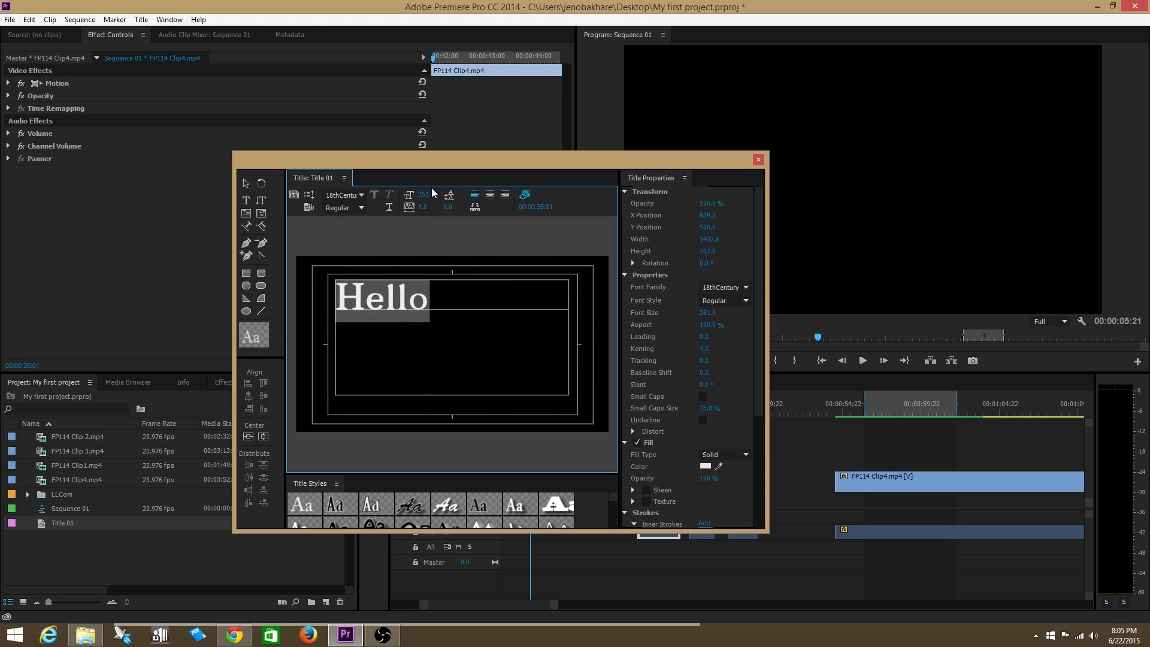
pyautogui.moveTo(451, 208)
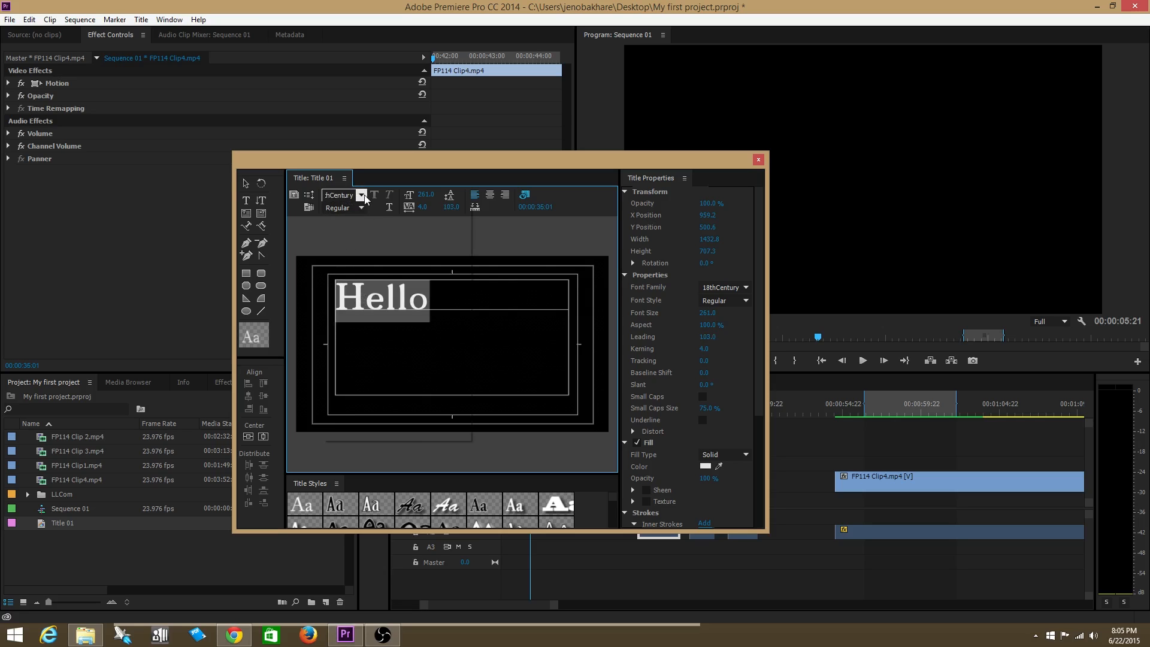
# - Enlarge Hello to size 261 and switch its family to bold AcmeFont
pyautogui.click(342, 195)
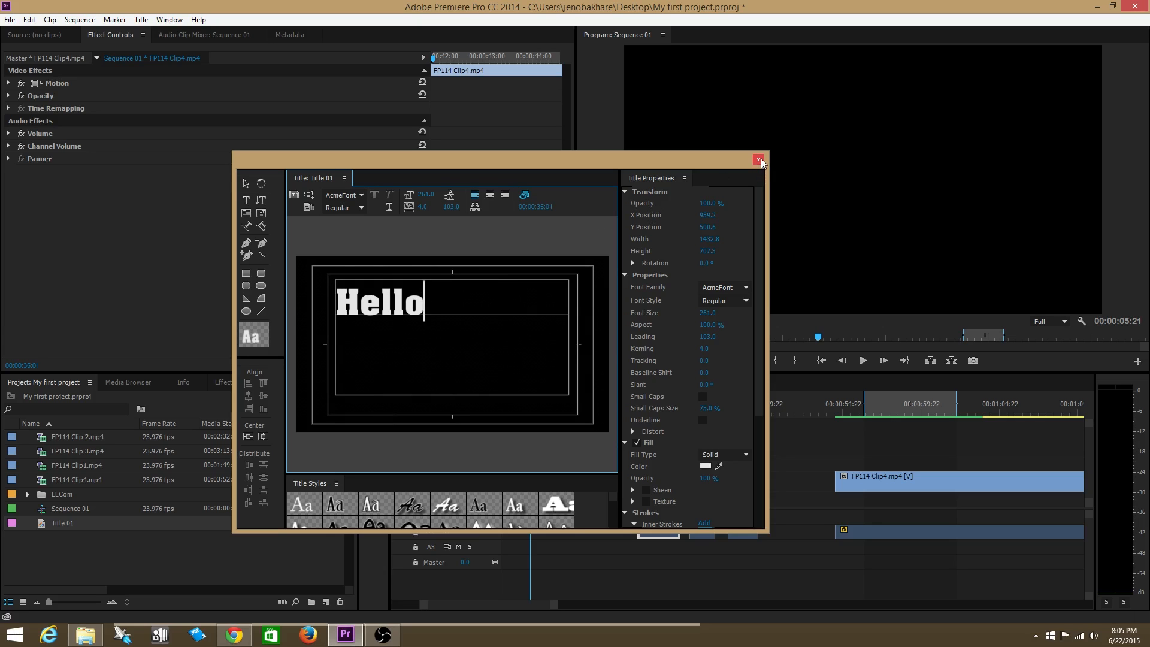
# - Place Title 01 on V3 and align its start with the first video clip
pyautogui.click(760, 160)
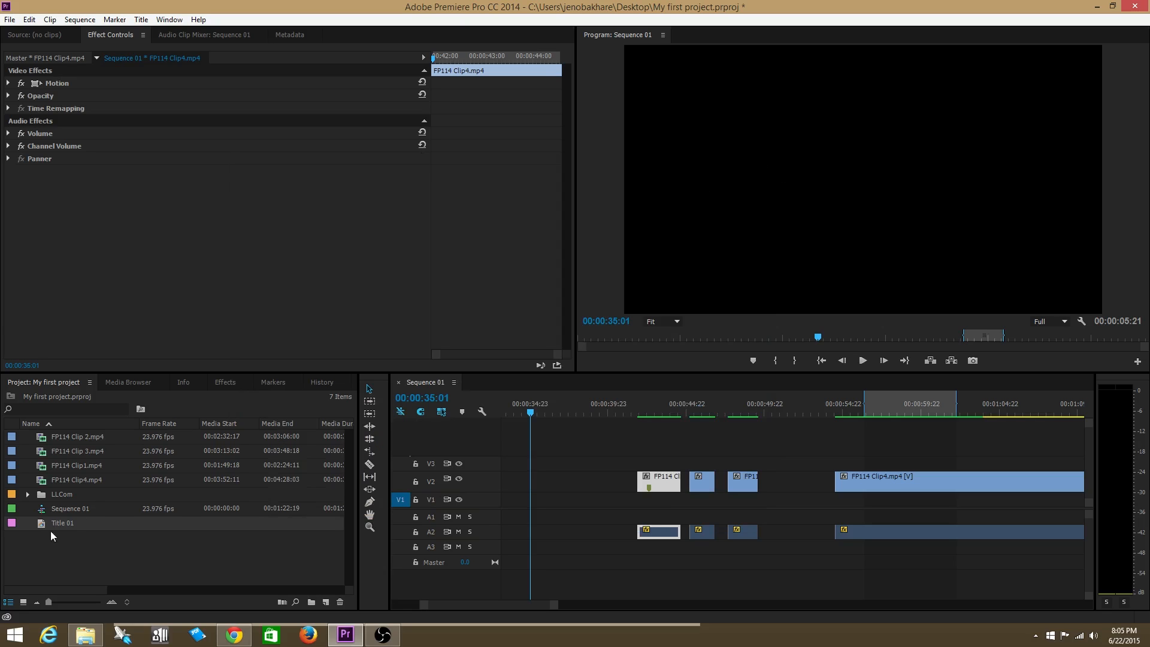
pyautogui.moveTo(51, 527)
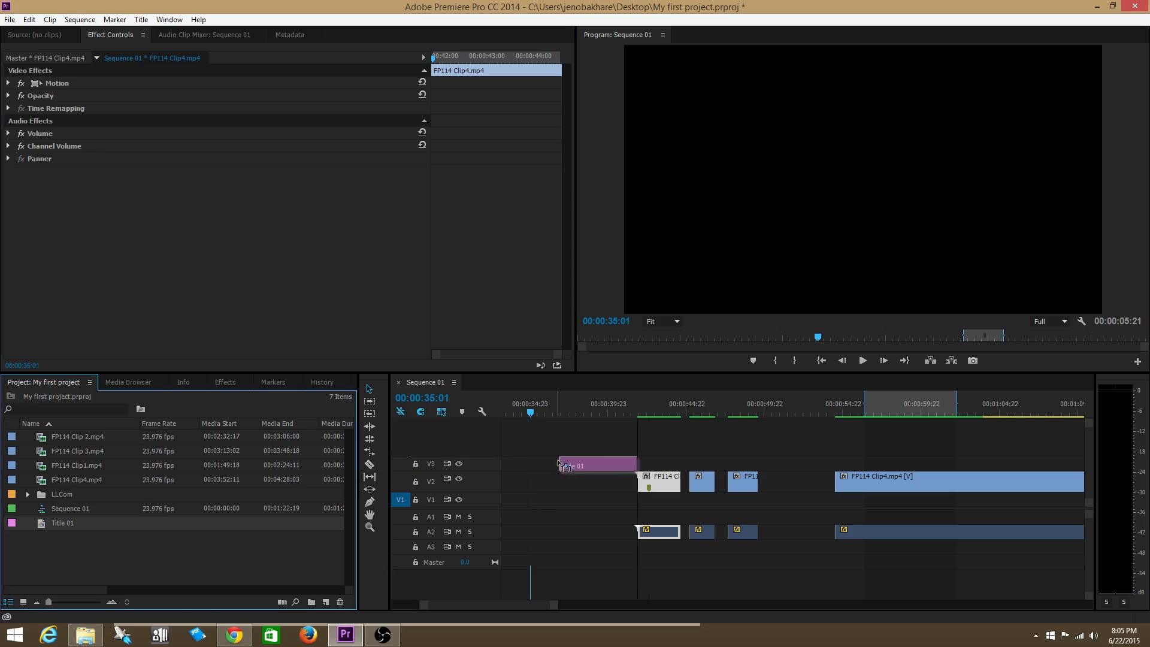
pyautogui.moveTo(561, 463); pyautogui.dragTo(644, 464)
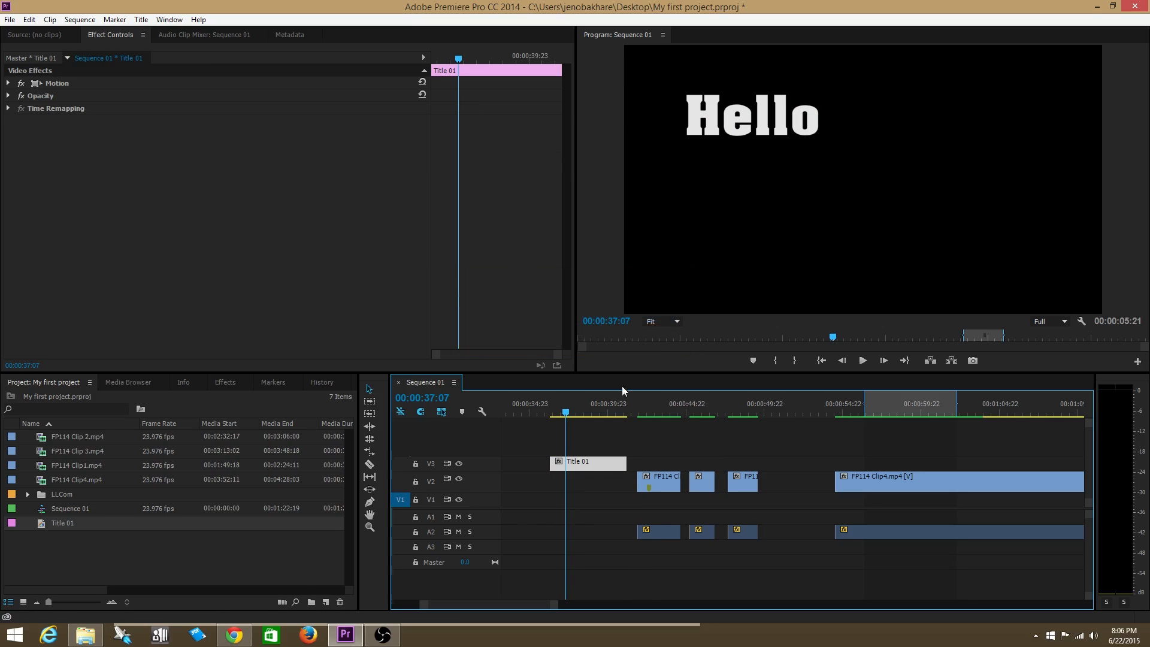
pyautogui.moveTo(699, 109)
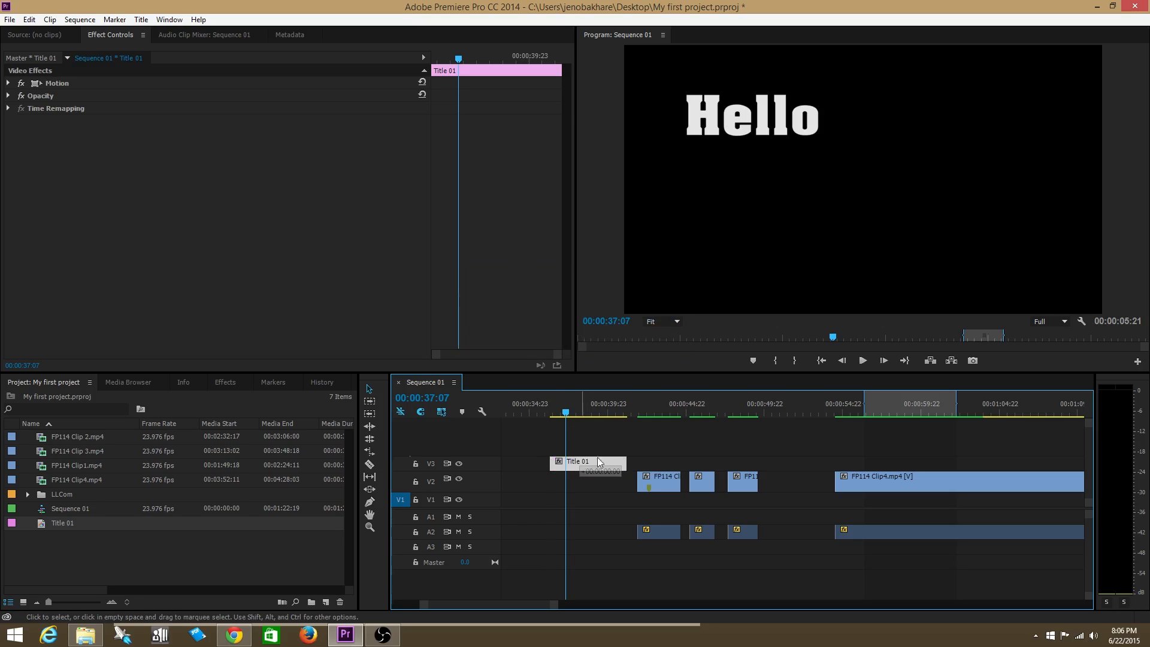
pyautogui.moveTo(587, 459); pyautogui.dragTo(664, 460)
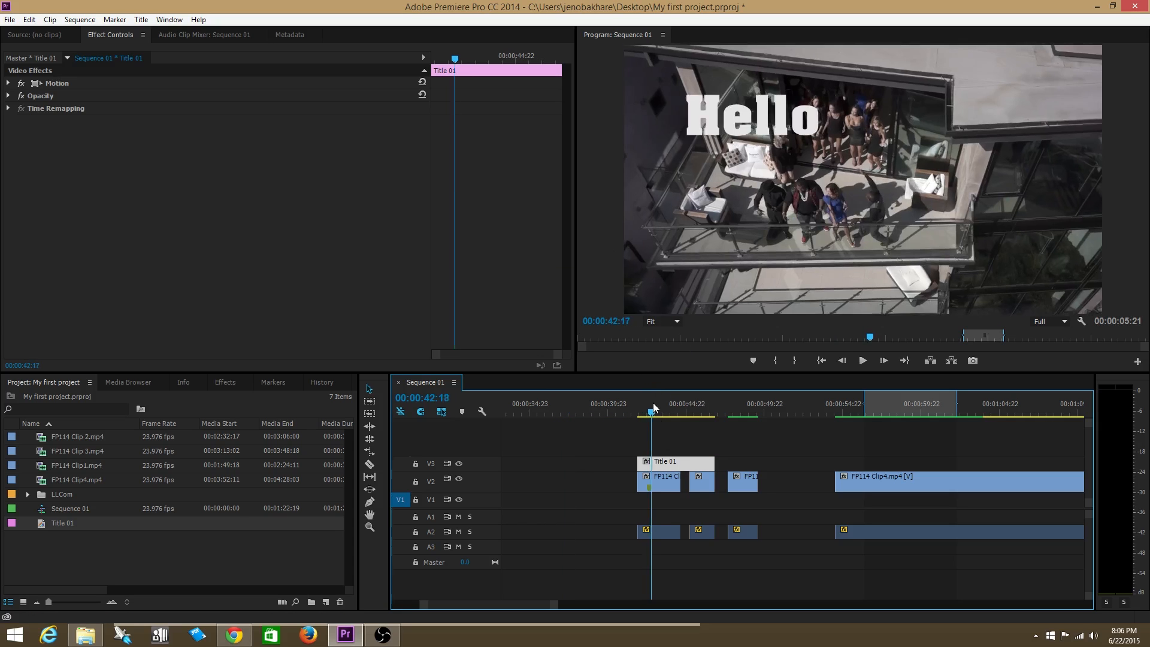